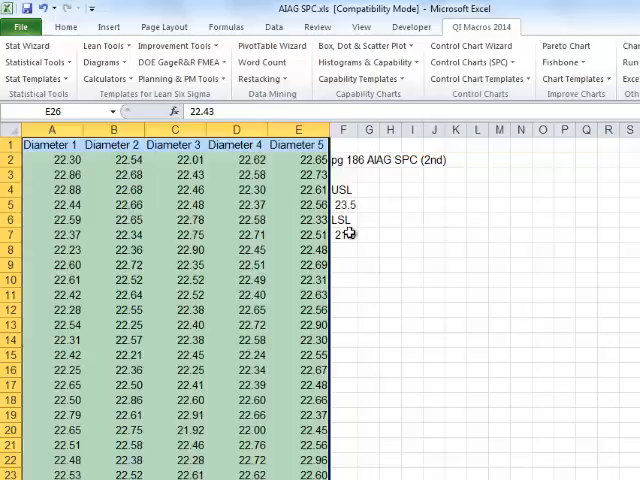
Step: Run the Capability Suite on the Diameter 1–5 data with USL 23.5
click(444, 76)
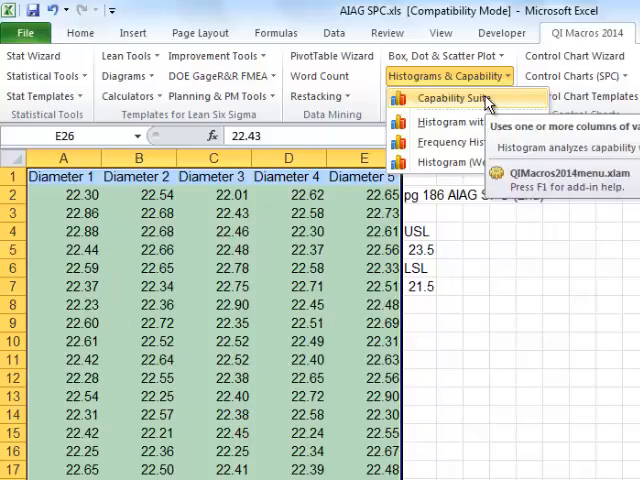
click(448, 96)
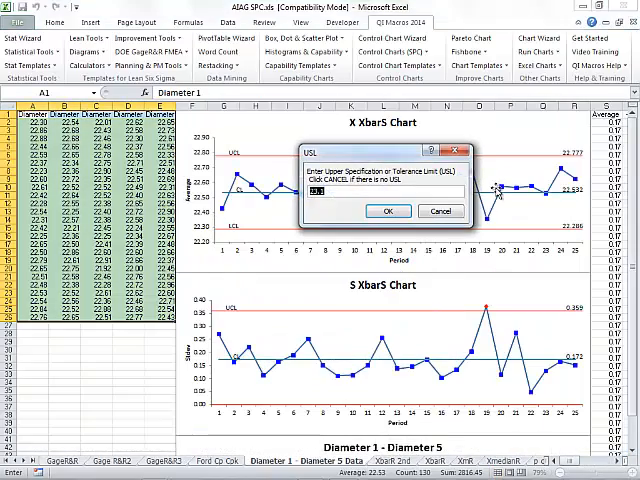
text(23.5)
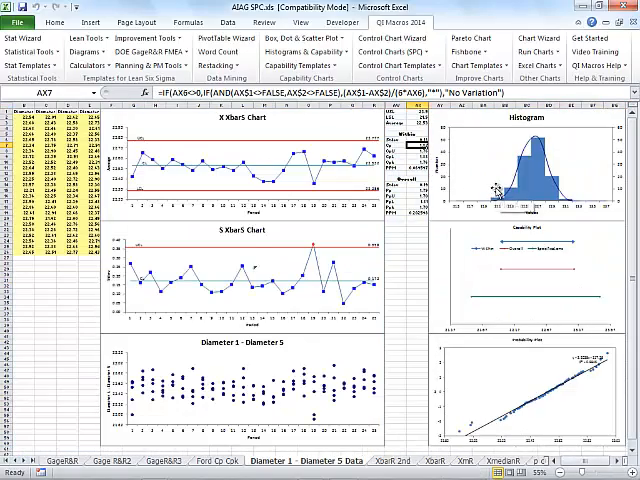
mouse_move(488, 188)
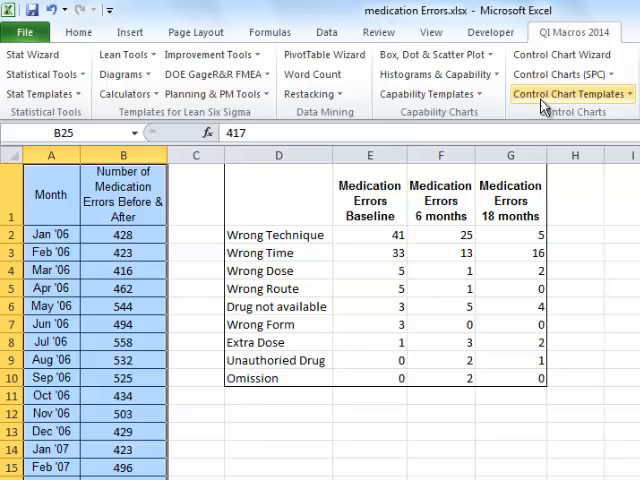
mouse_move(560, 54)
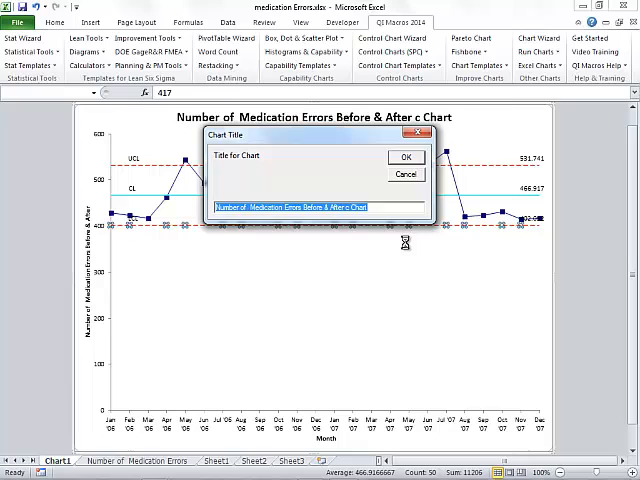
Step: Accept the c chart title for monthly medication errors and return to the data sheet
click(406, 156)
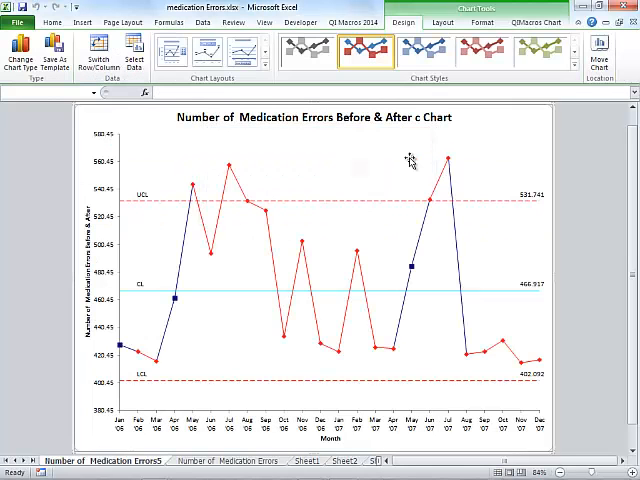
mouse_move(244, 258)
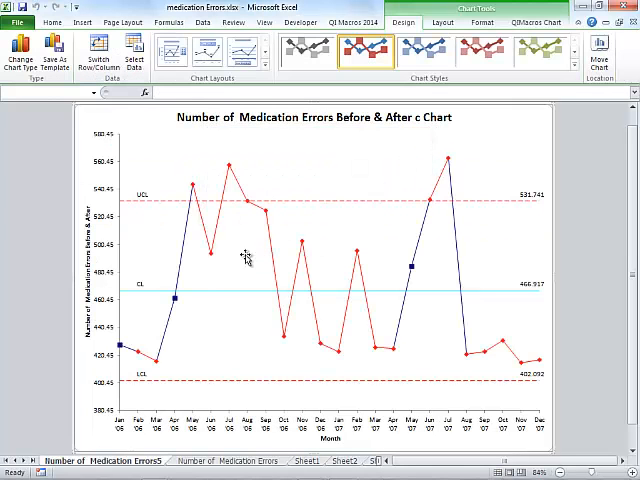
mouse_move(224, 448)
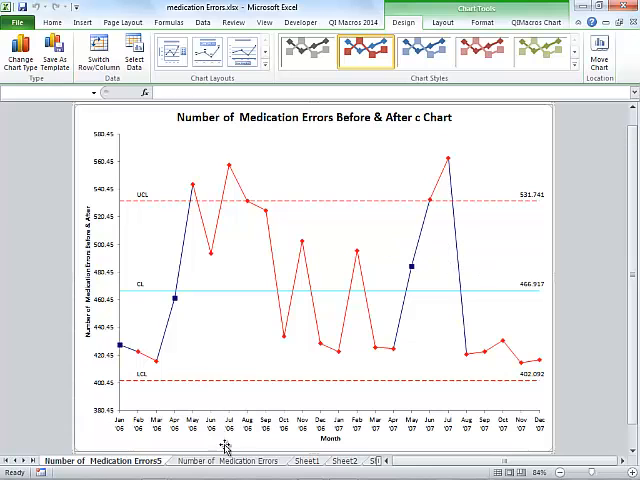
click(328, 460)
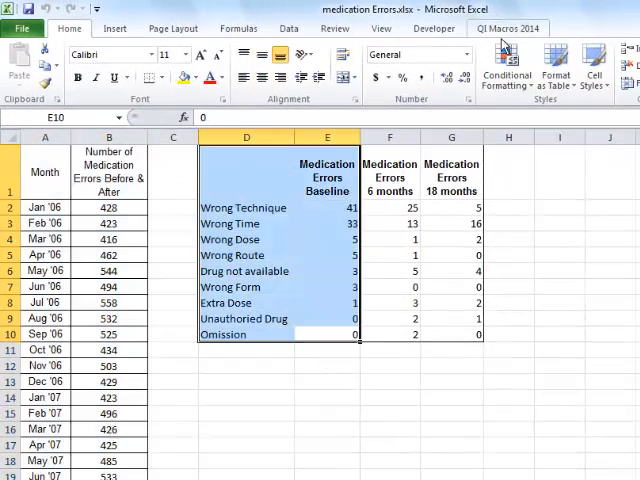
Step: Make a Pareto chart of the baseline medication error types from the QI Macros tools
click(508, 28)
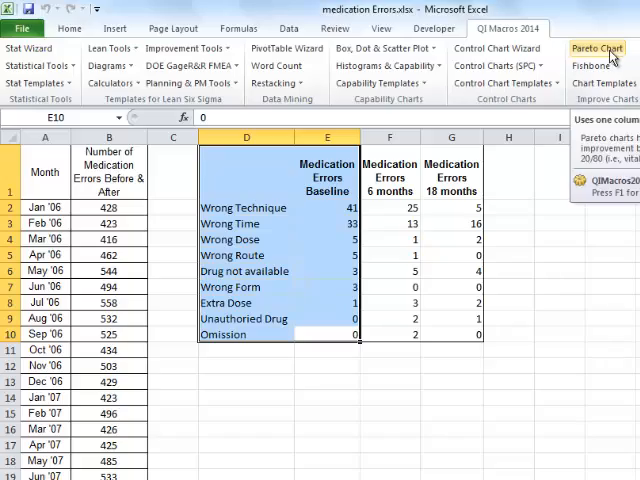
click(596, 48)
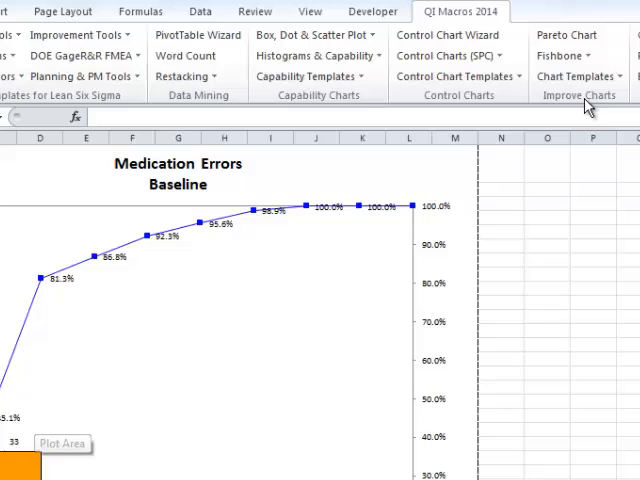
click(562, 56)
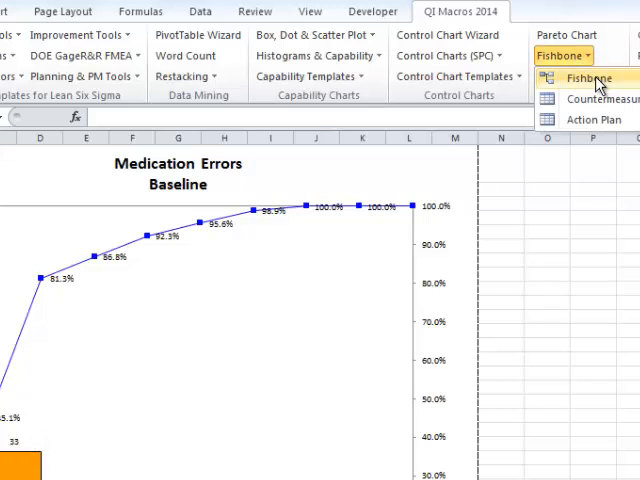
Step: Create a Manufacturing-style fishbone titled 'Wrong Technique accounted for 45% of Medication Errors' with sample causes, then return to medication Errors.xlsx
click(584, 78)
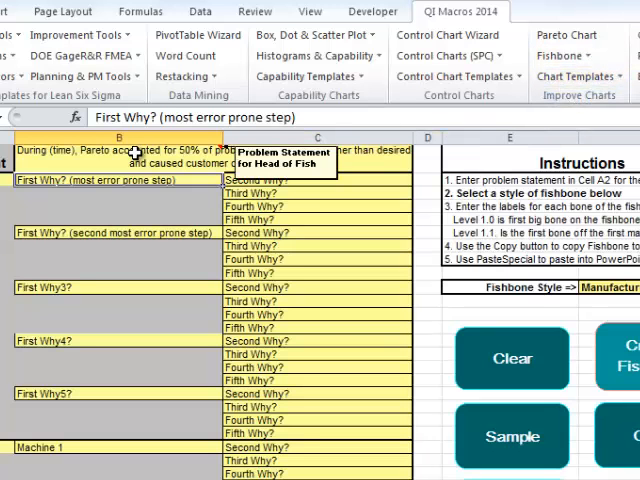
text(Wrong Techniq)
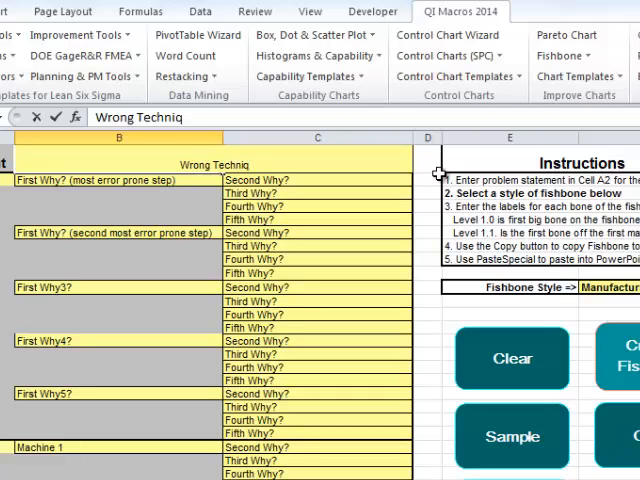
text(Wrong Technique accounted for 45% of Medication Erros)
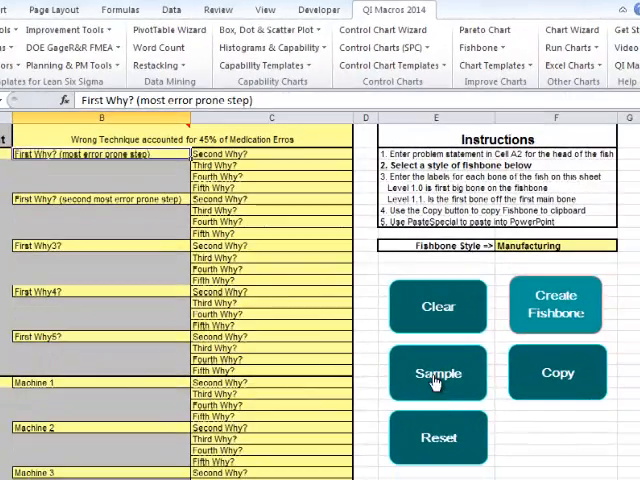
click(436, 372)
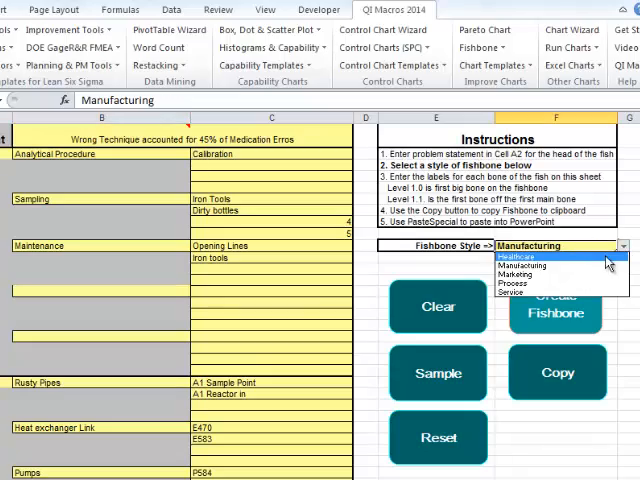
click(556, 312)
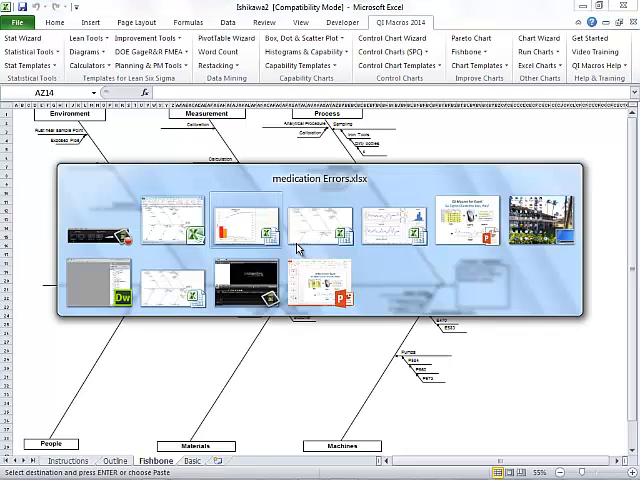
click(220, 460)
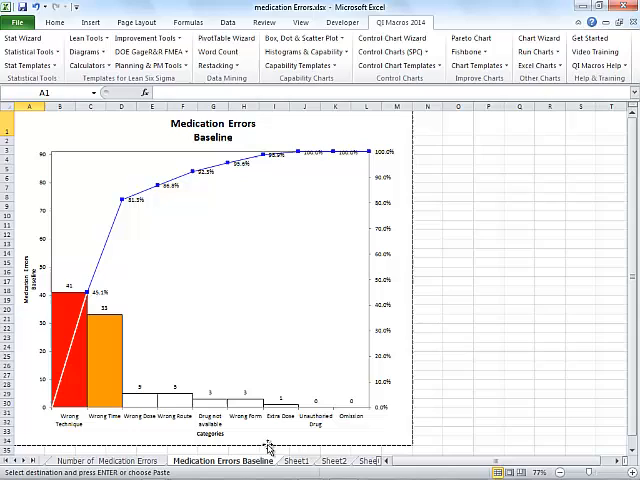
Step: Make a titled c chart from the monthly before-and-after error counts sheet
click(286, 460)
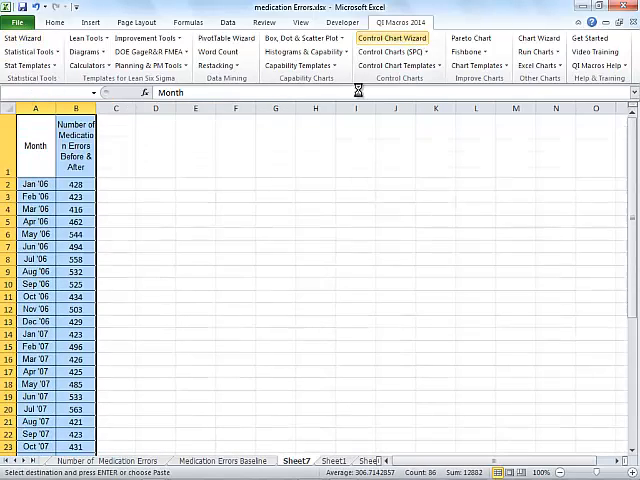
click(400, 36)
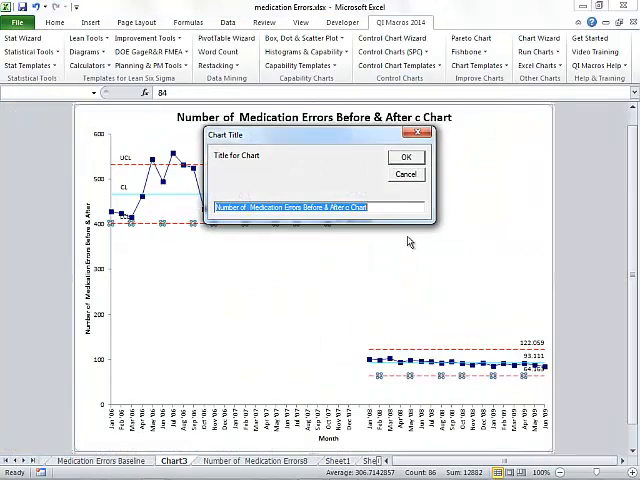
click(404, 156)
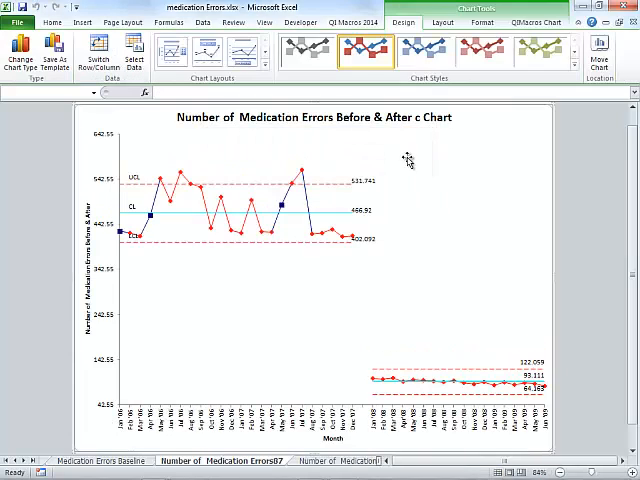
mouse_move(510, 384)
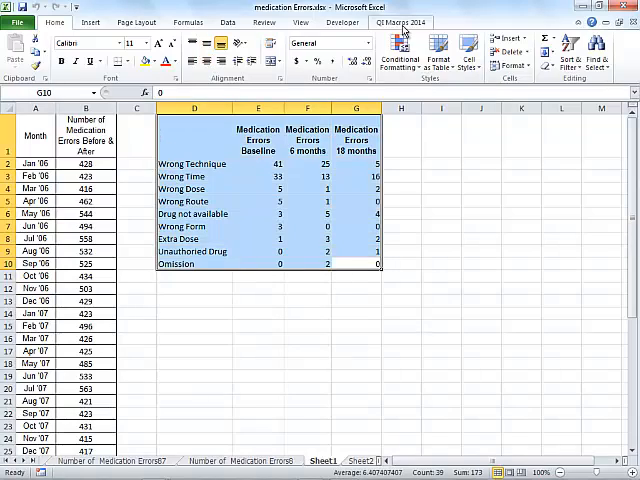
Step: Generate Pareto charts for the baseline, 6-month and 18-month error columns and review them
click(398, 22)
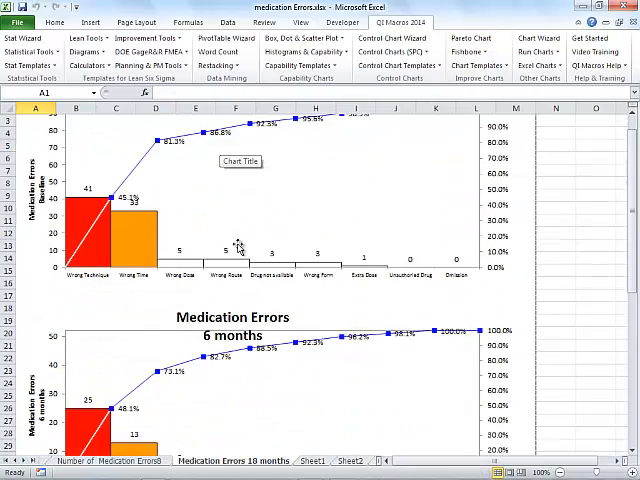
scroll(down, 3)
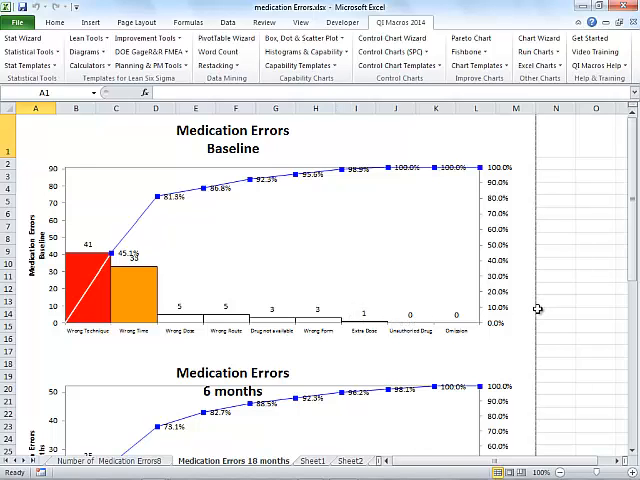
mouse_move(536, 312)
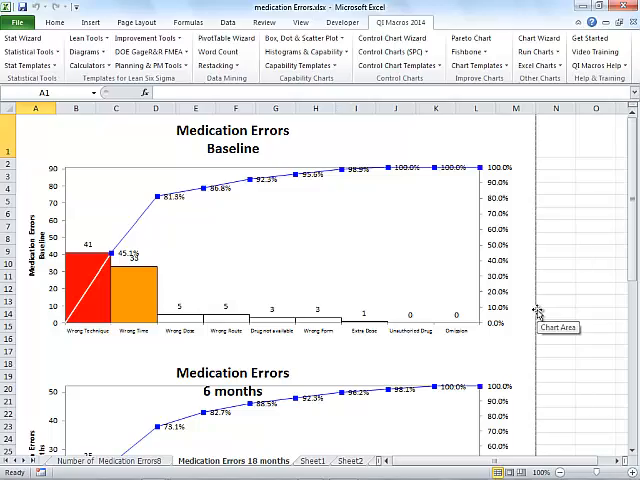